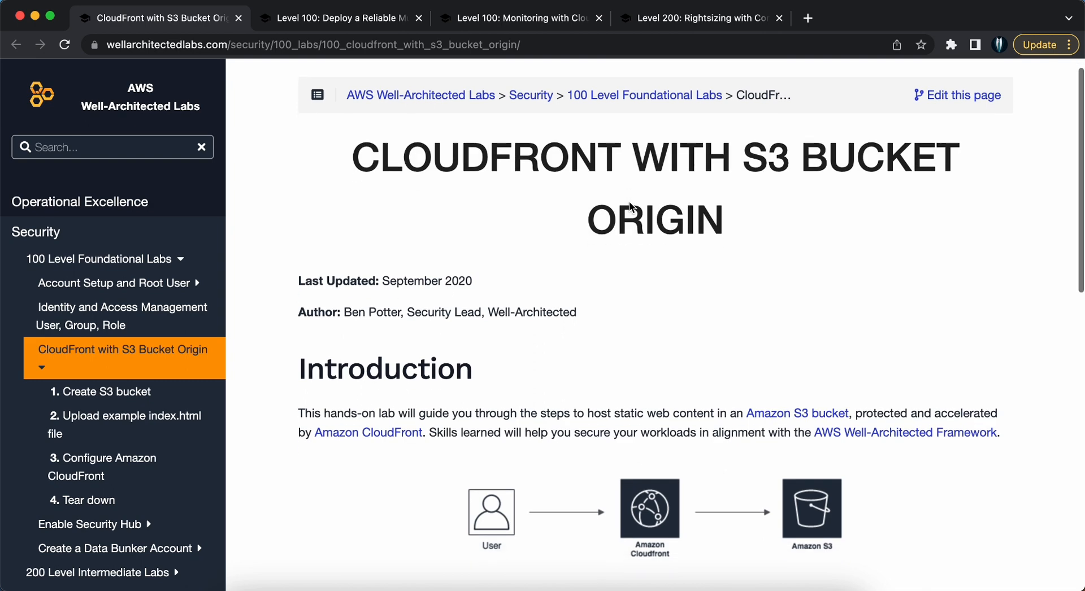
# Step: Scroll down through the current lab page, then partway back up
pyautogui.scroll(-3)
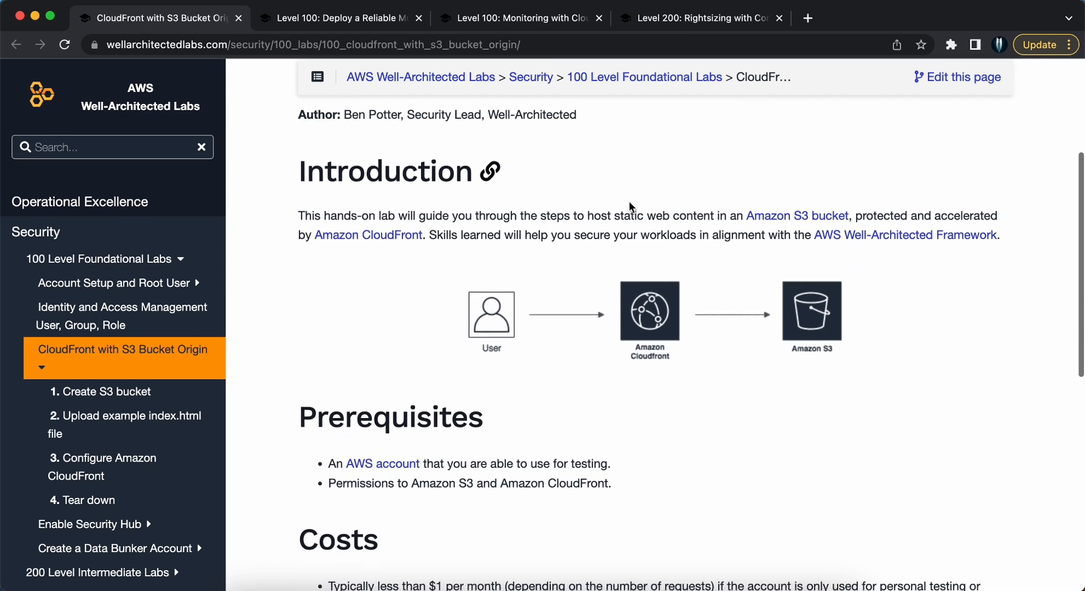
pyautogui.scroll(-3)
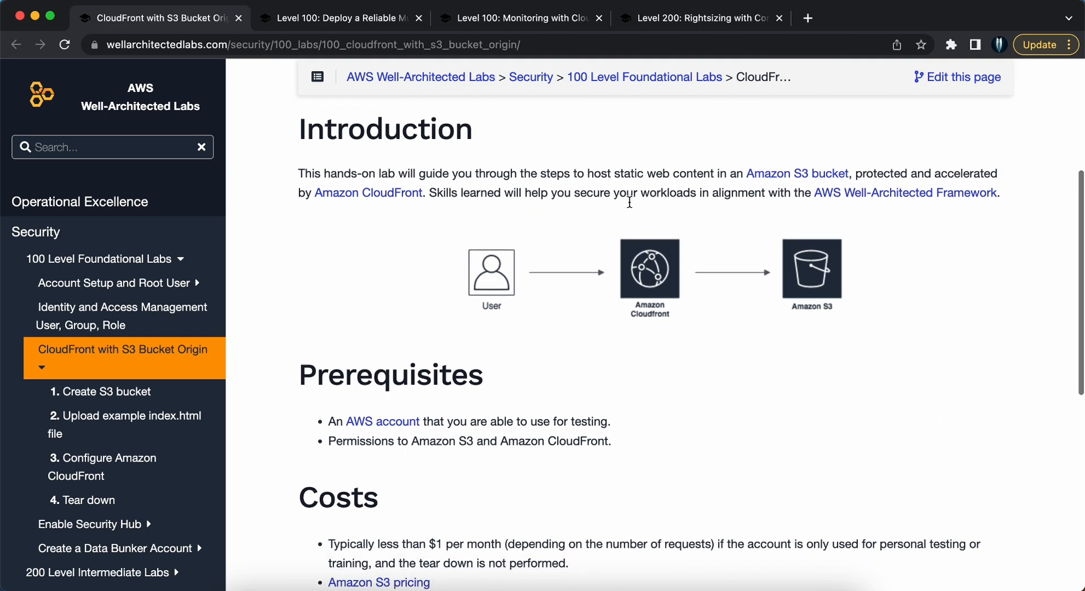
pyautogui.scroll(-3)
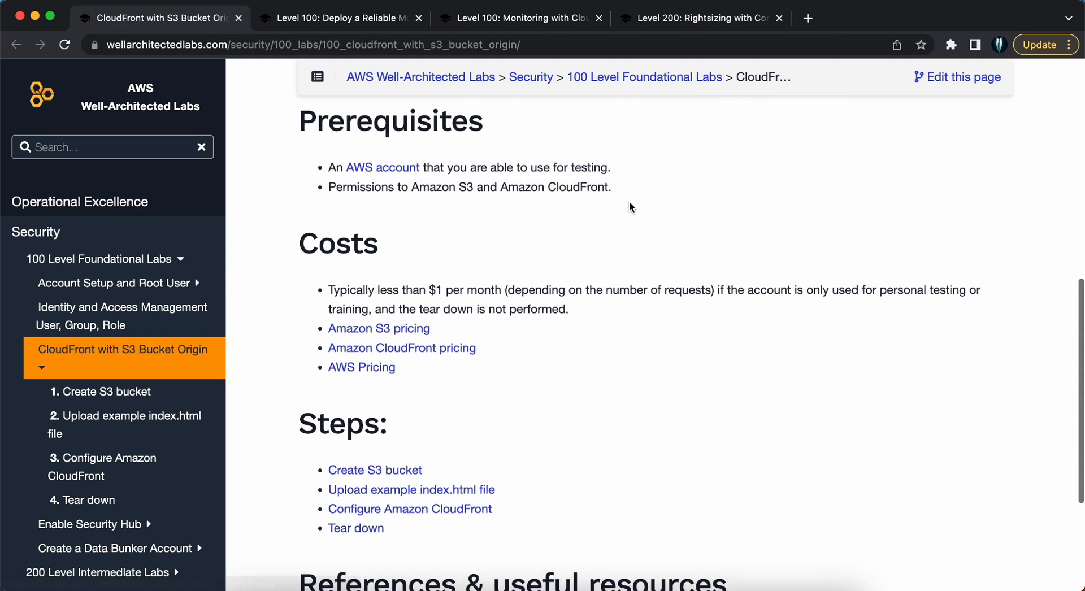
pyautogui.scroll(-3)
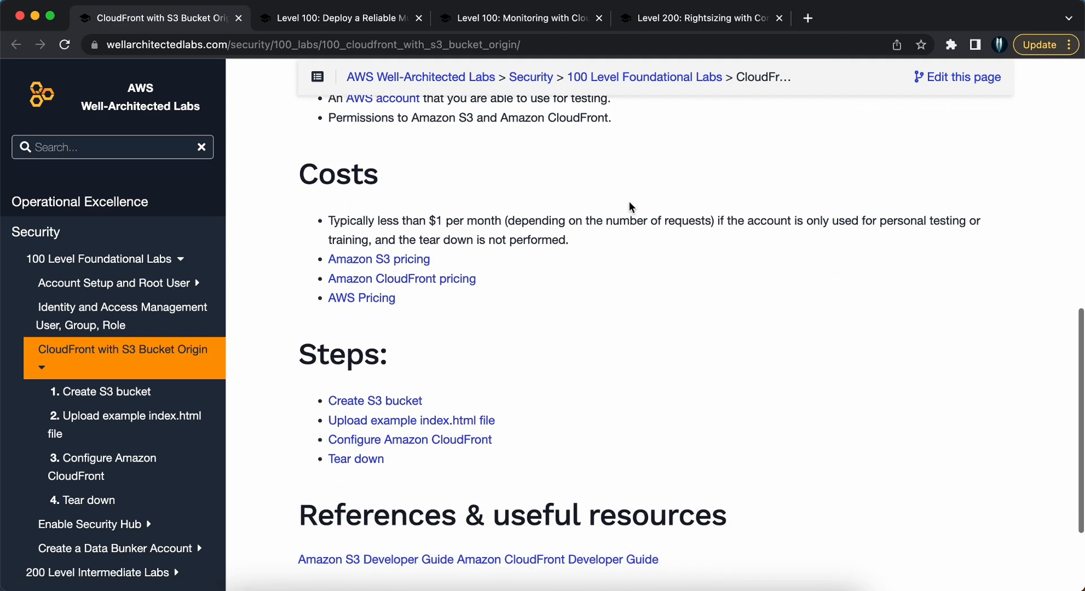
pyautogui.scroll(-3)
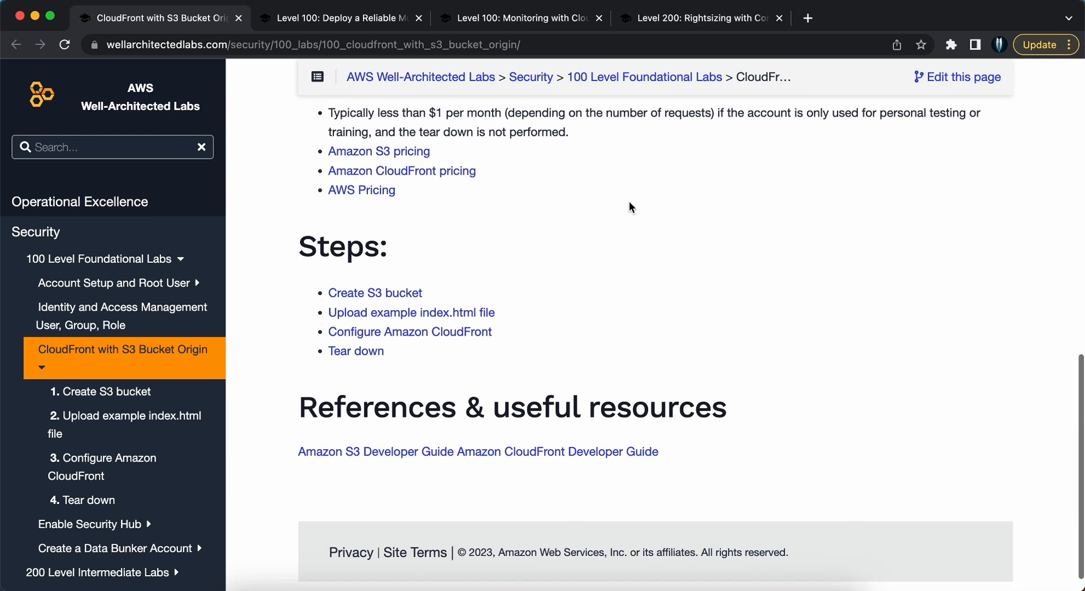
pyautogui.scroll(-3)
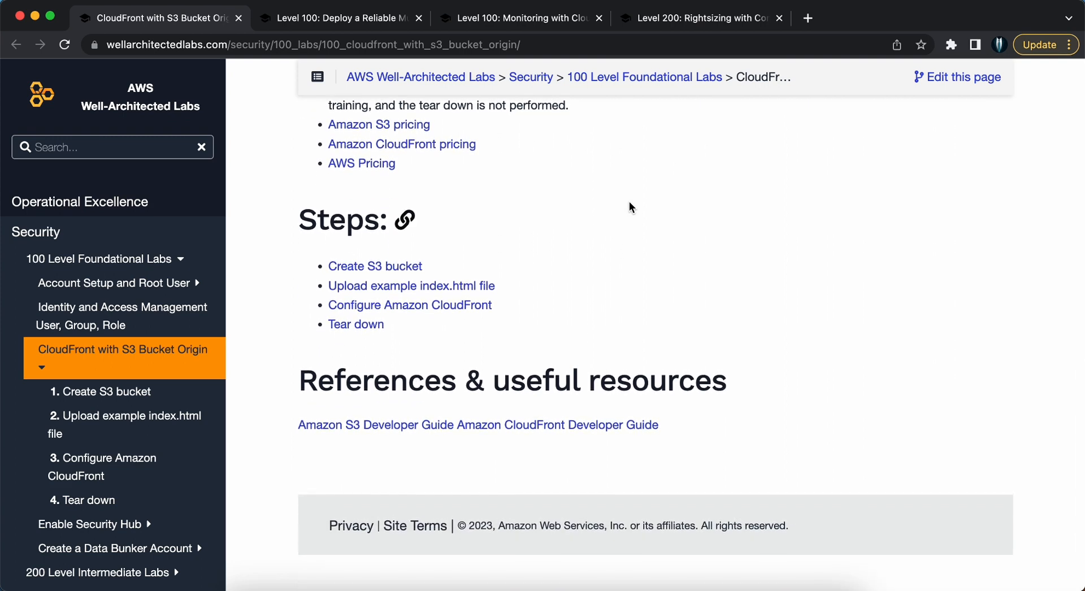
pyautogui.scroll(-3)
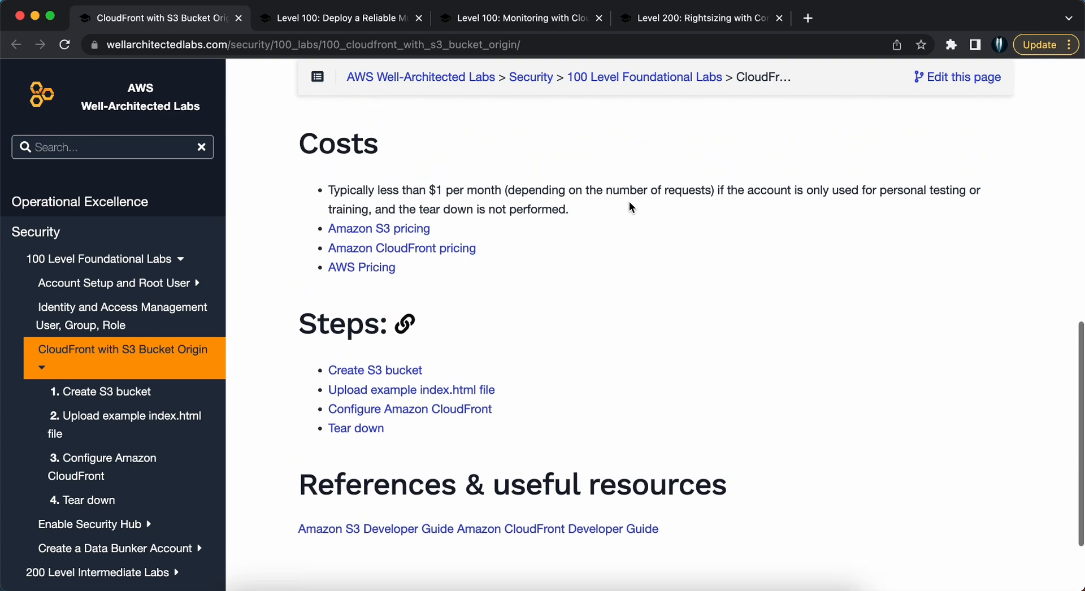
pyautogui.scroll(3)
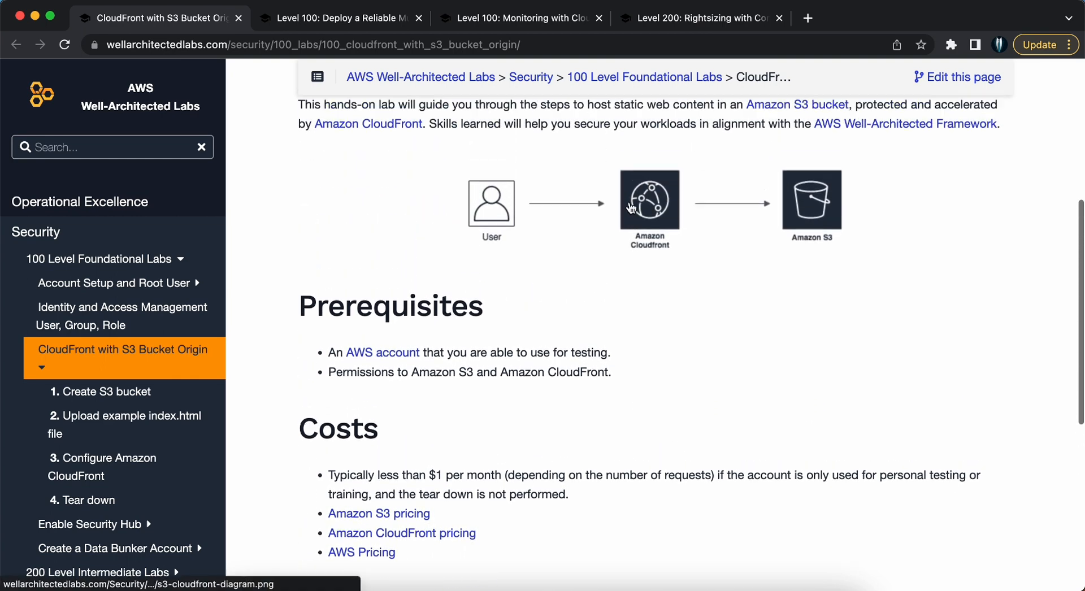
pyautogui.scroll(3)
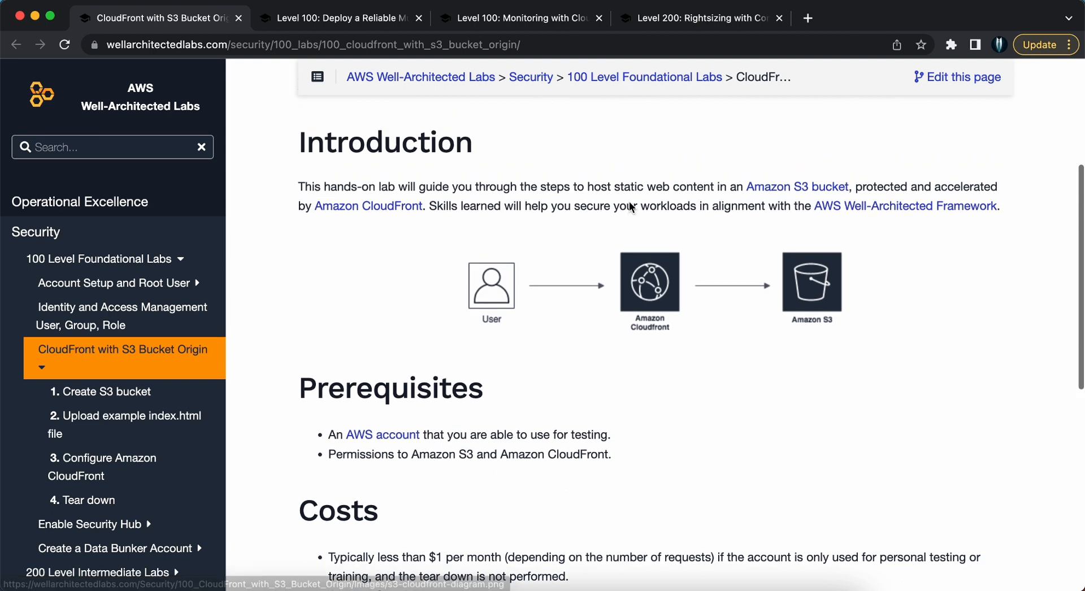
pyautogui.scroll(3)
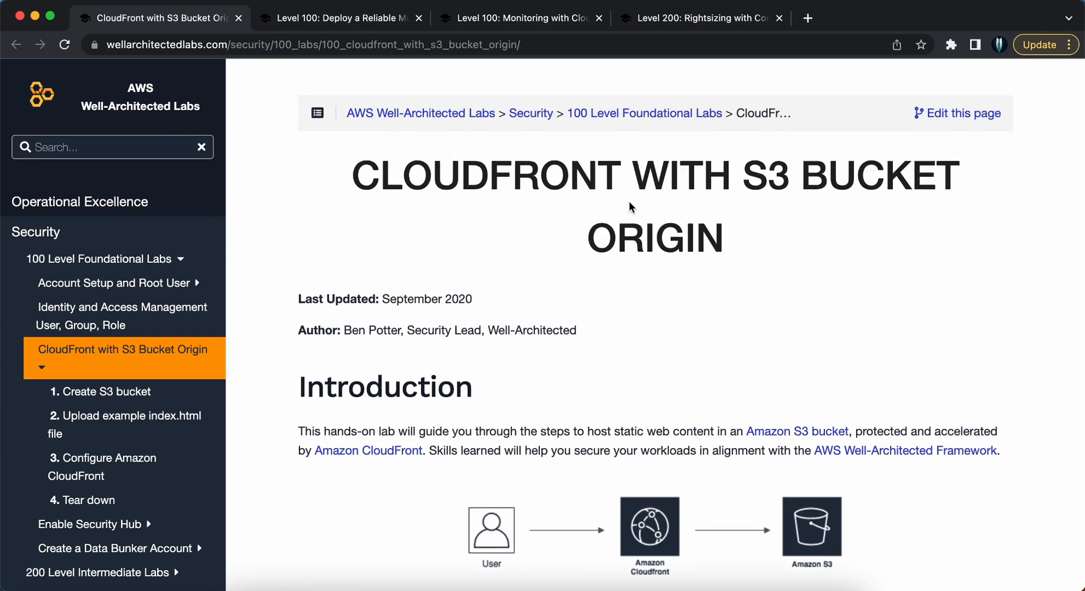
# Step: Switch to the 'Level 100: Deploy a Reliable Multi-Tier' tab and review architecture, goals, prerequisites, steps and costs
pyautogui.click(339, 18)
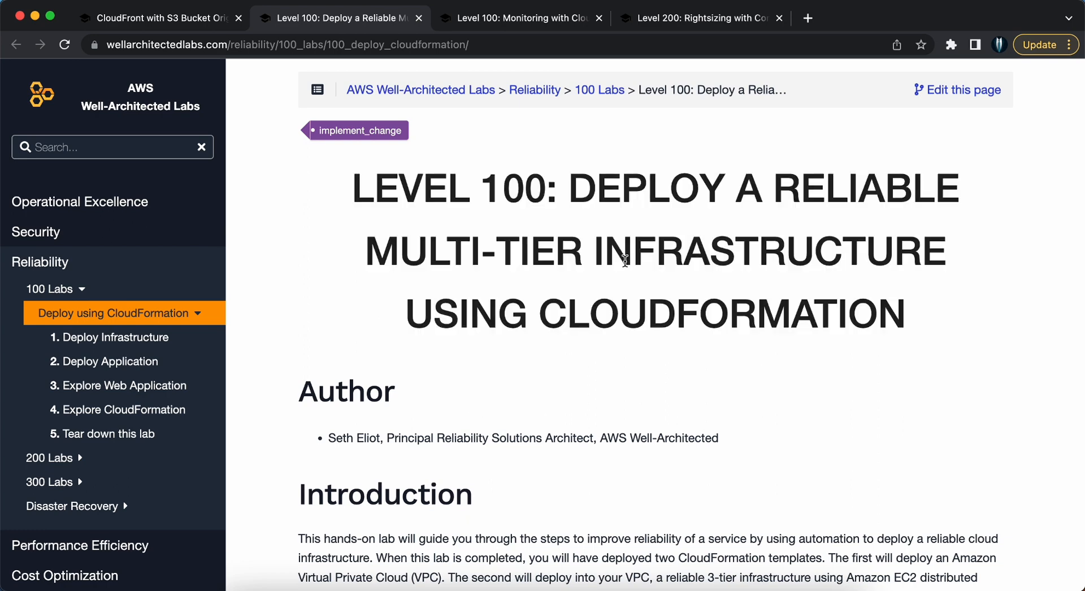
pyautogui.scroll(-3)
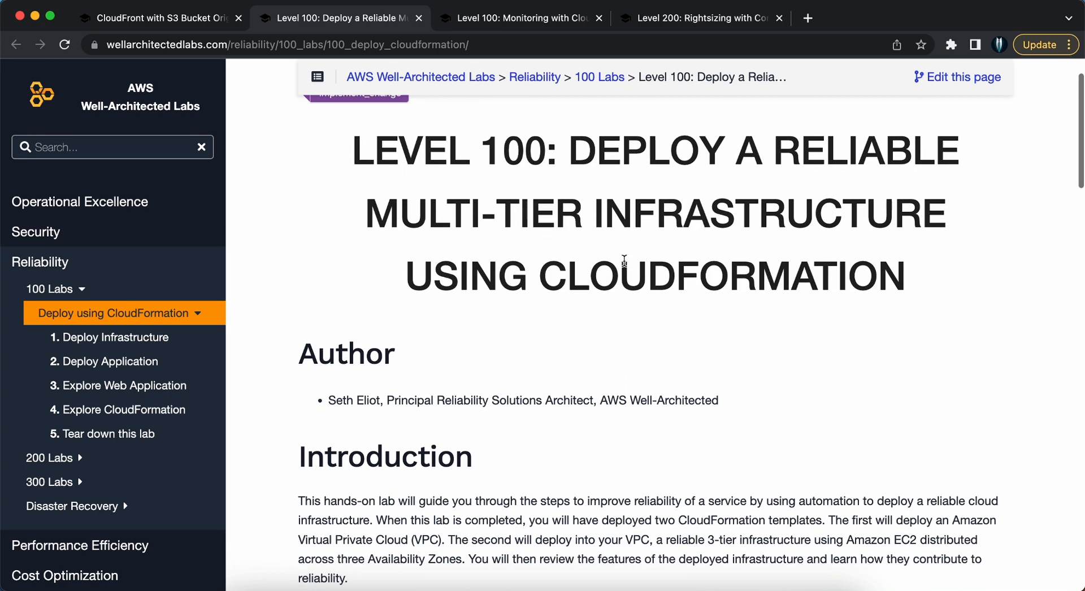
pyautogui.scroll(-3)
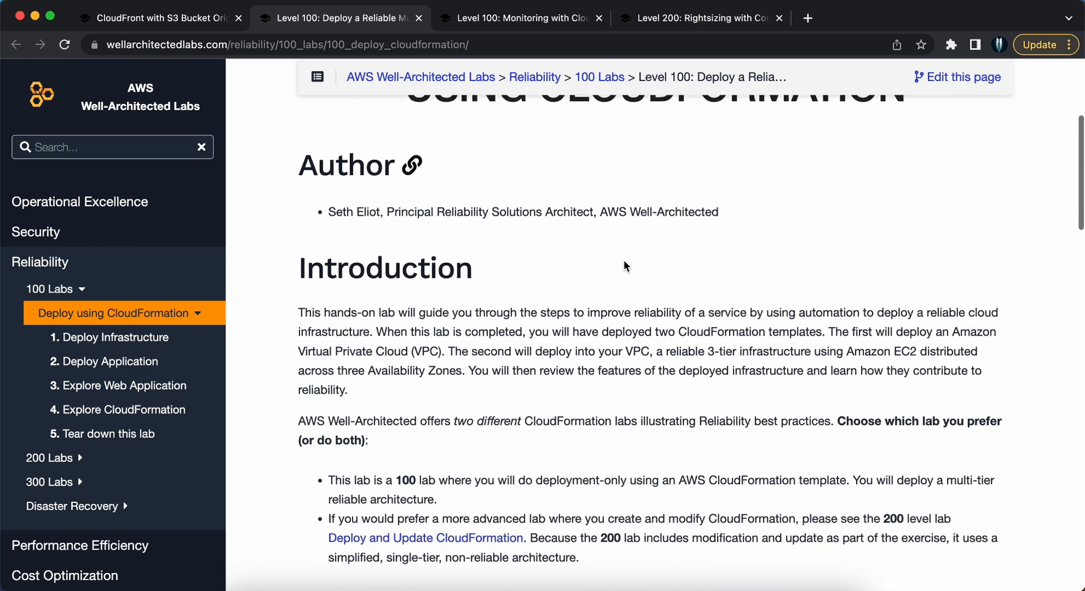
pyautogui.scroll(-3)
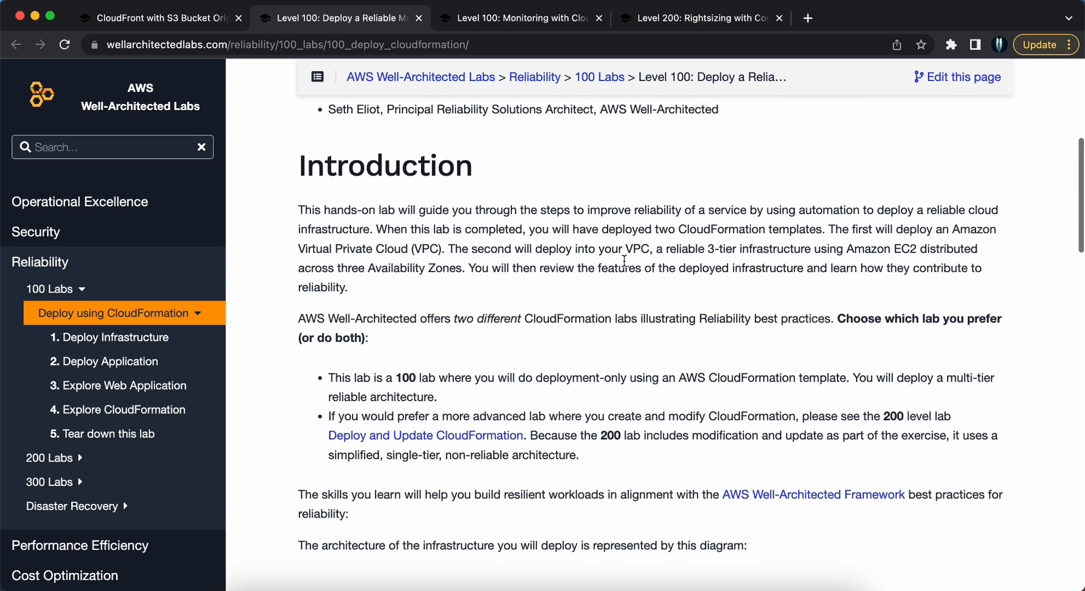
pyautogui.scroll(-3)
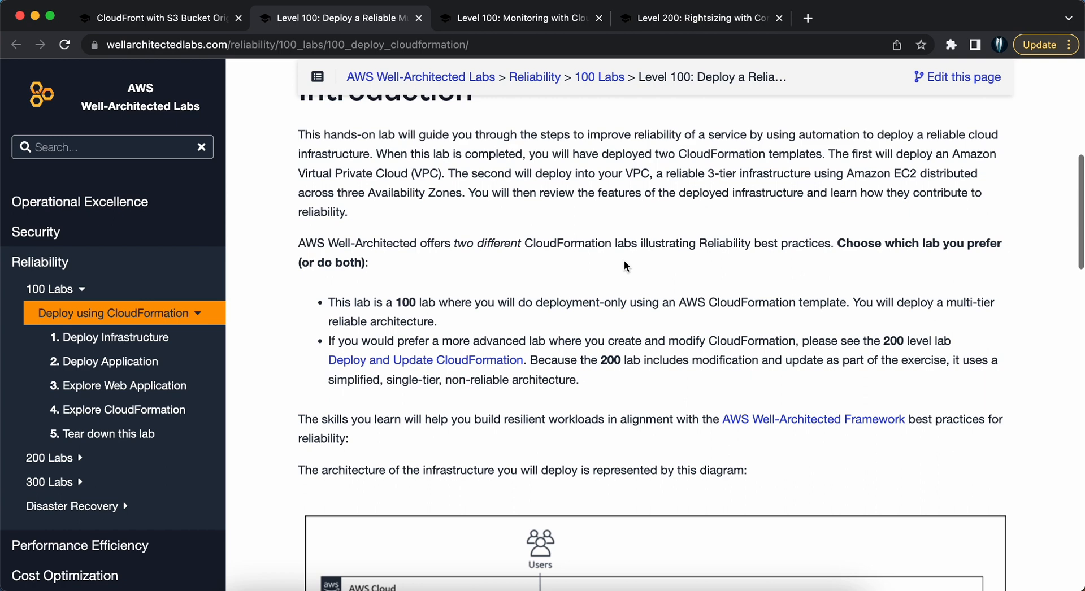
pyautogui.scroll(-3)
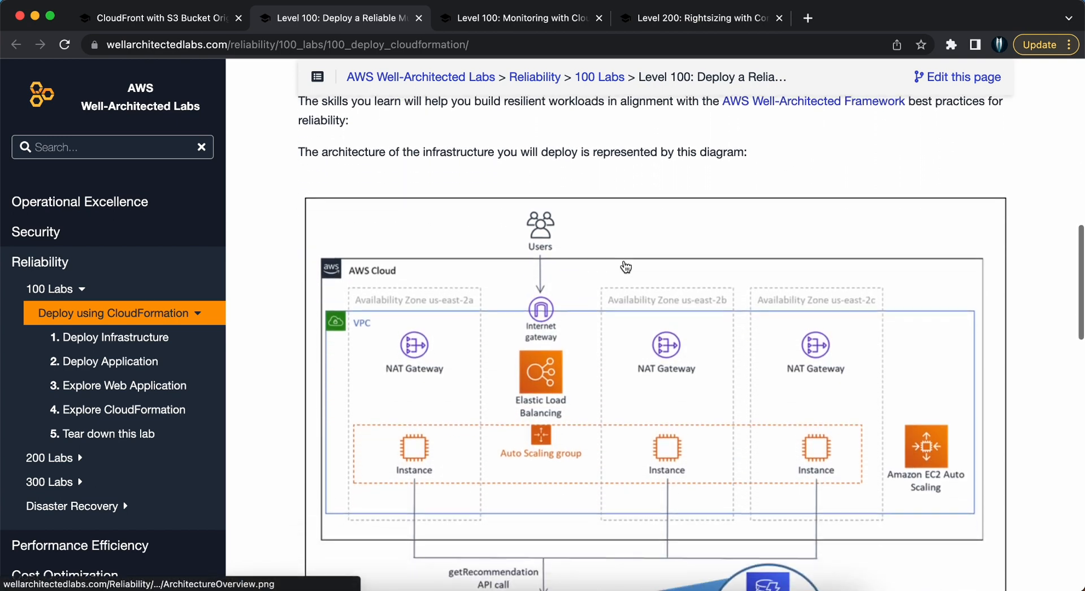
pyautogui.scroll(-3)
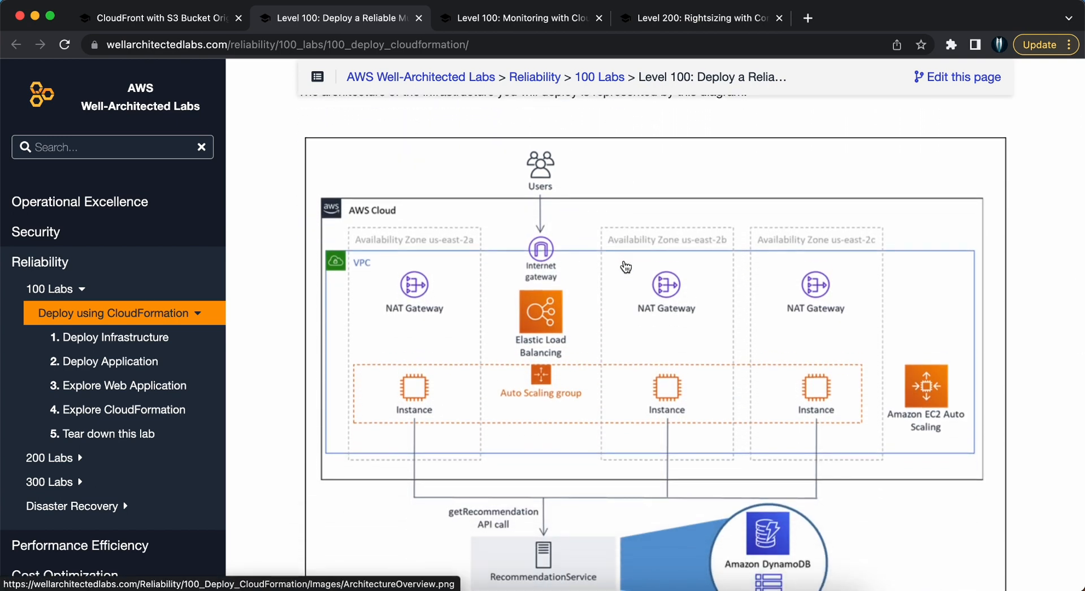
pyautogui.scroll(-3)
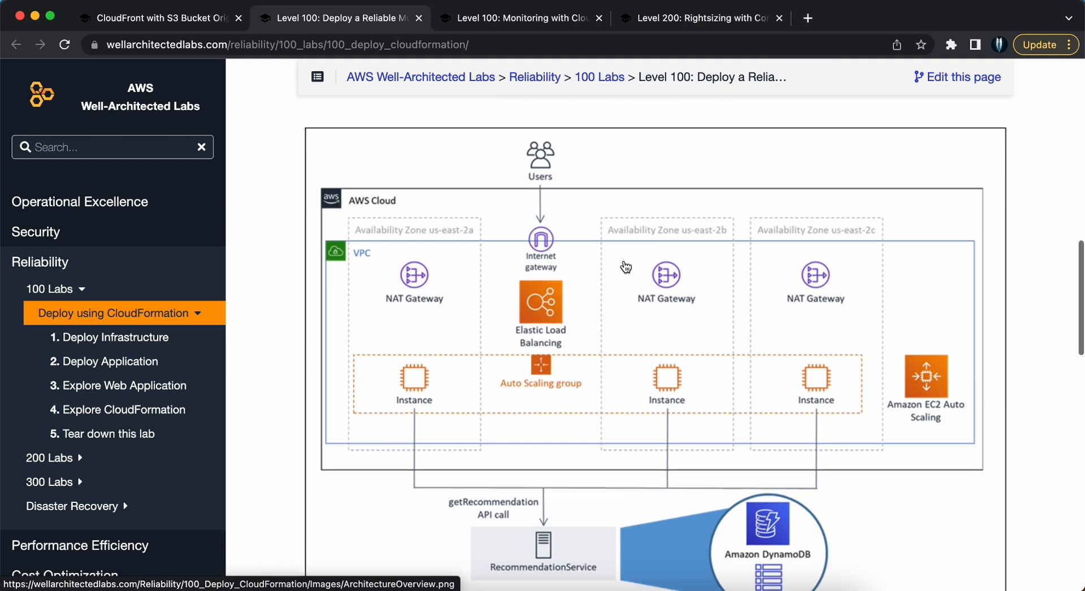
pyautogui.scroll(-3)
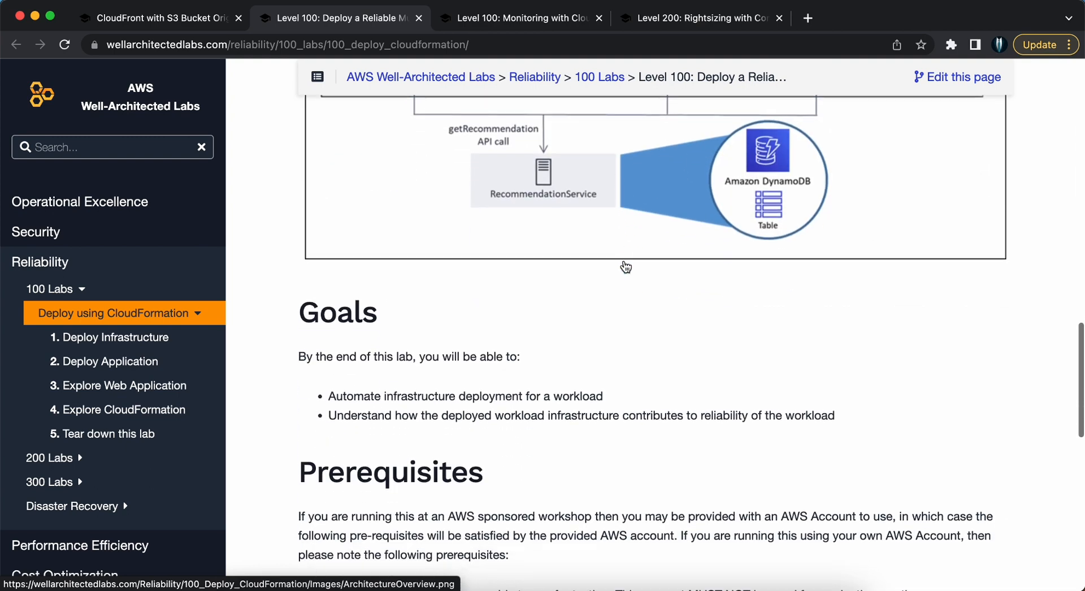
pyautogui.scroll(-3)
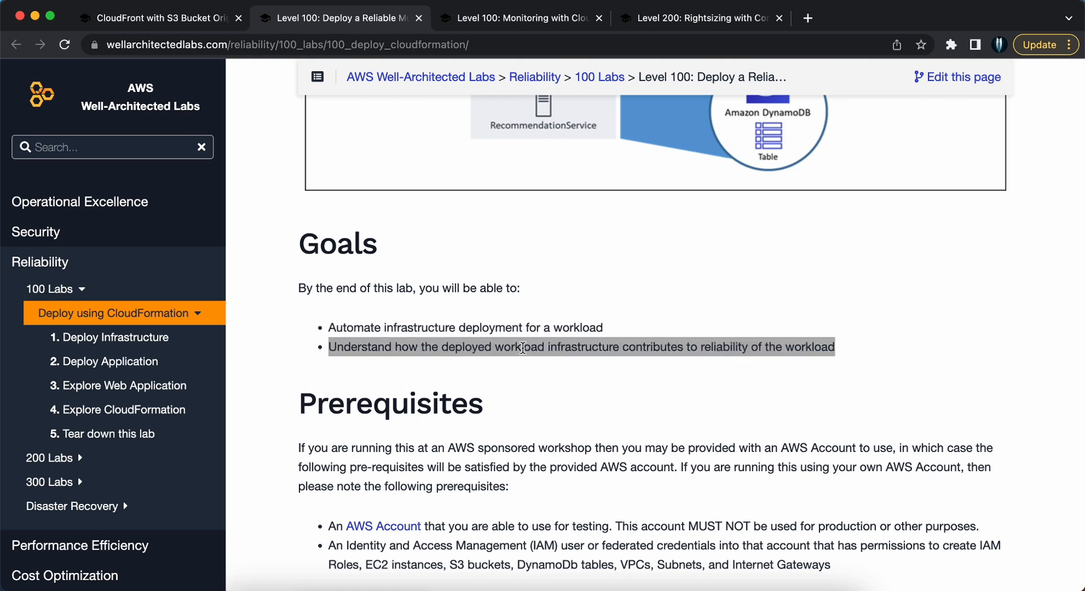
pyautogui.scroll(-3)
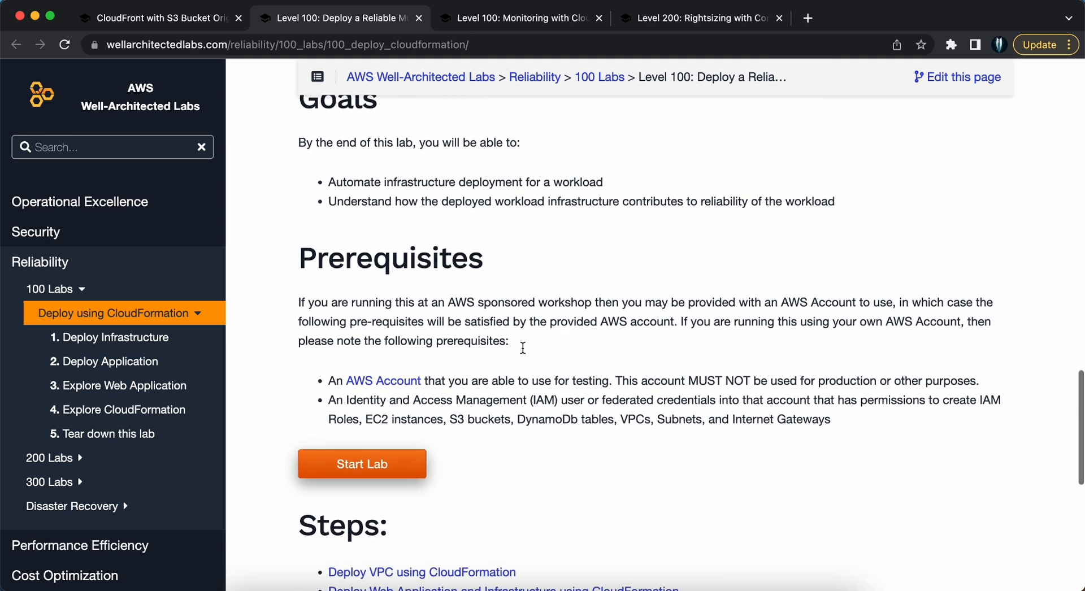
pyautogui.scroll(-3)
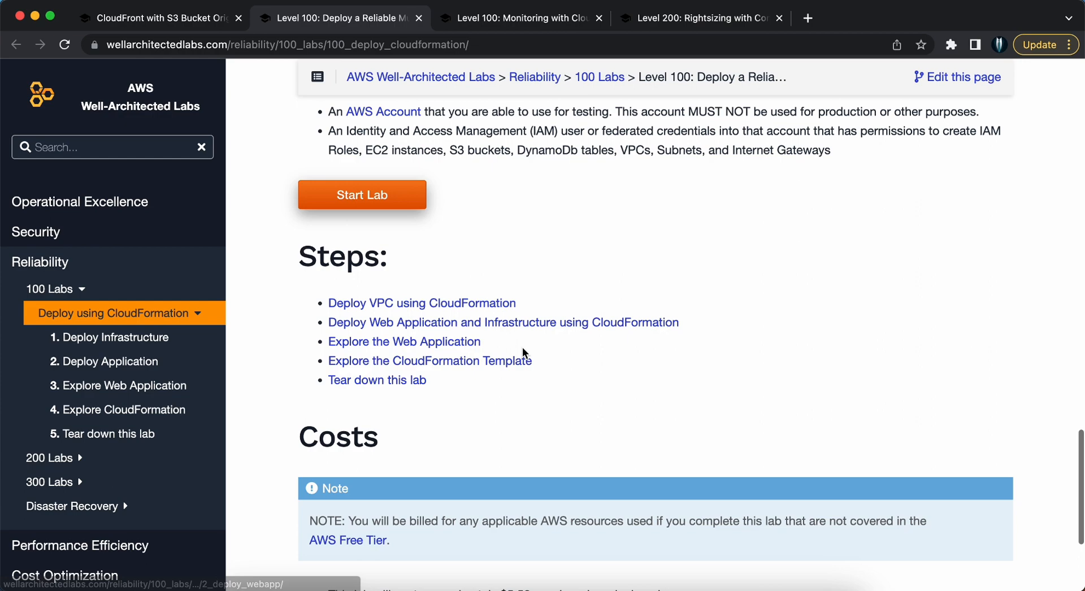
pyautogui.scroll(-3)
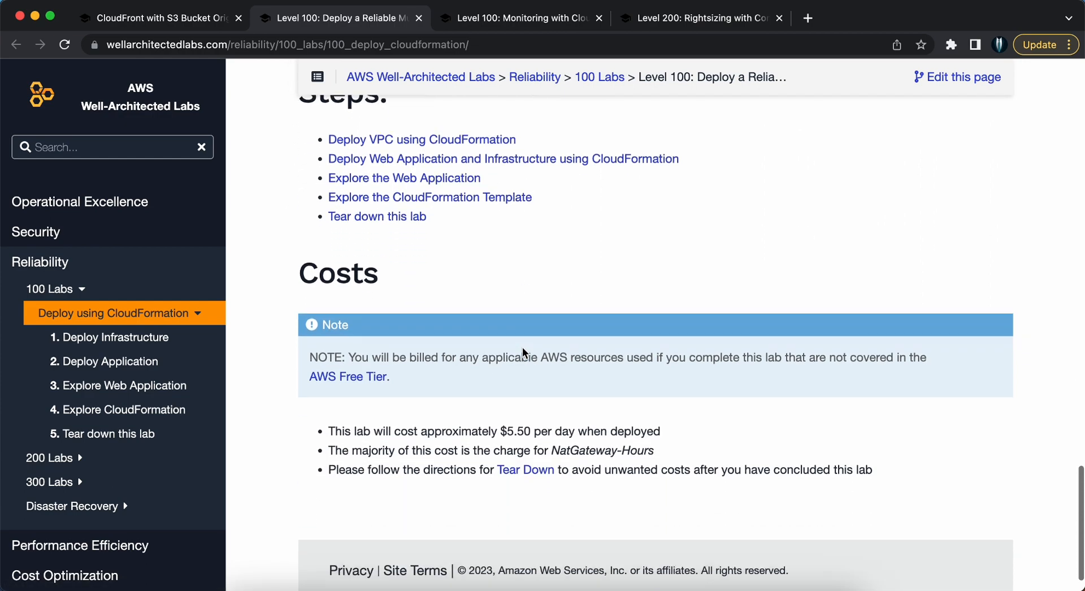
pyautogui.scroll(-3)
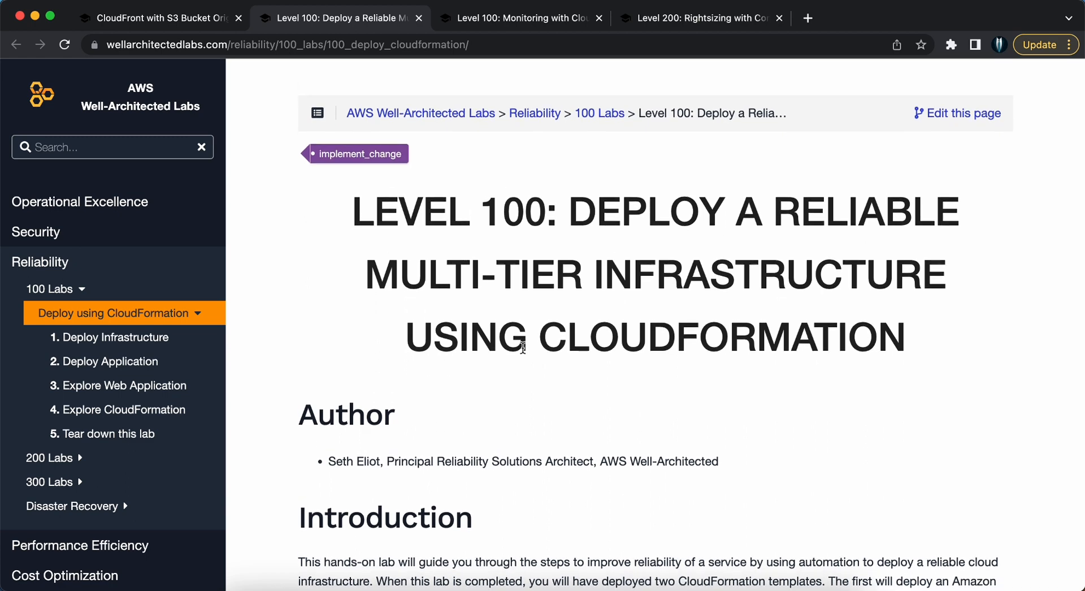
pyautogui.scroll(-3)
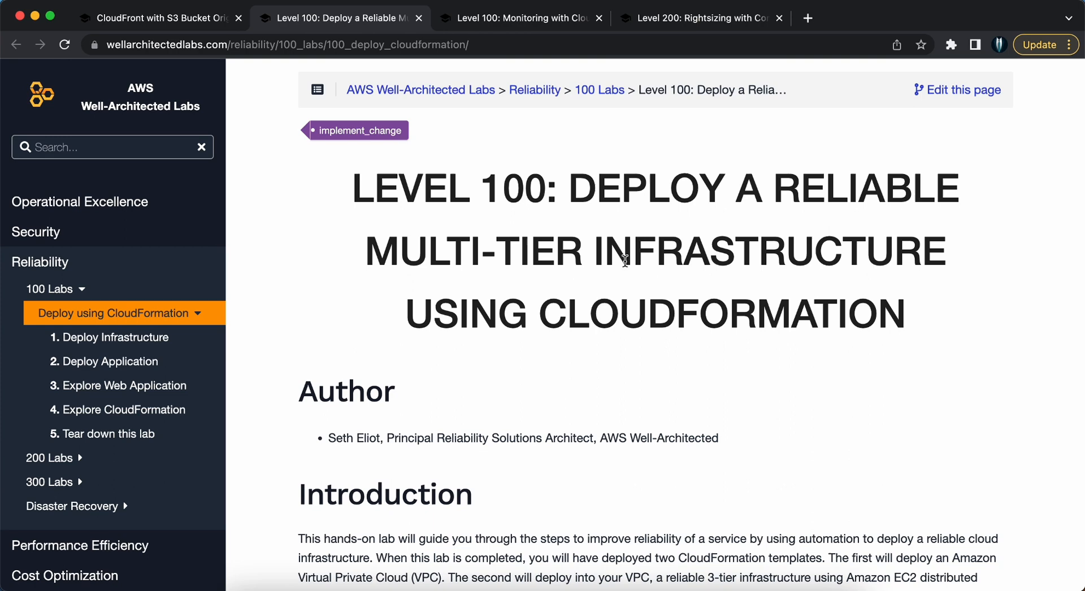
# Step: Open the CloudWatch Dashboards lab tab and scroll through goals, prerequisites, costs and both steps
pyautogui.click(521, 18)
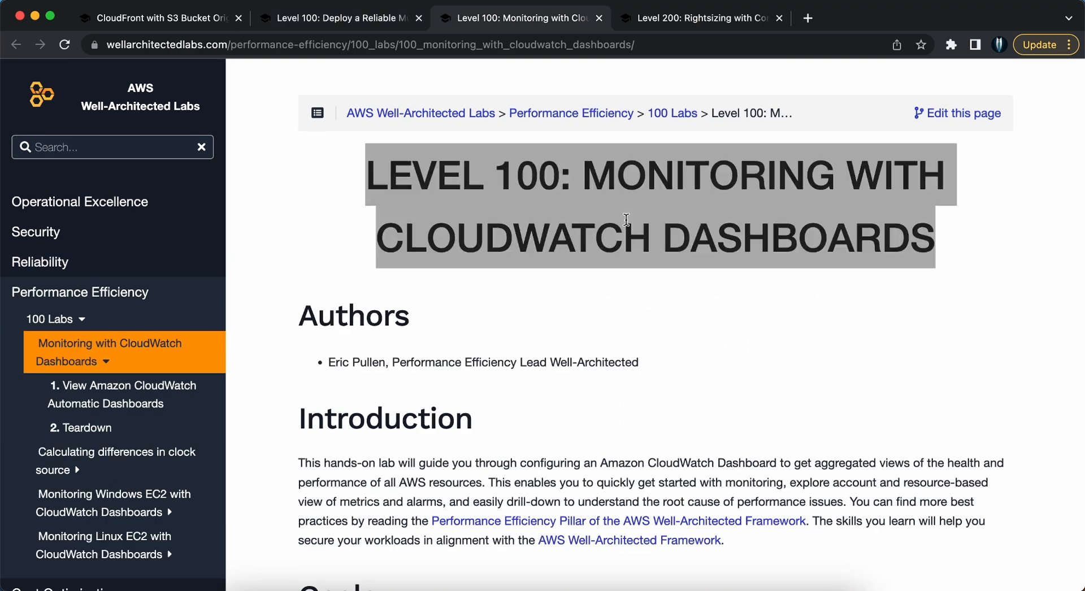
pyautogui.scroll(-3)
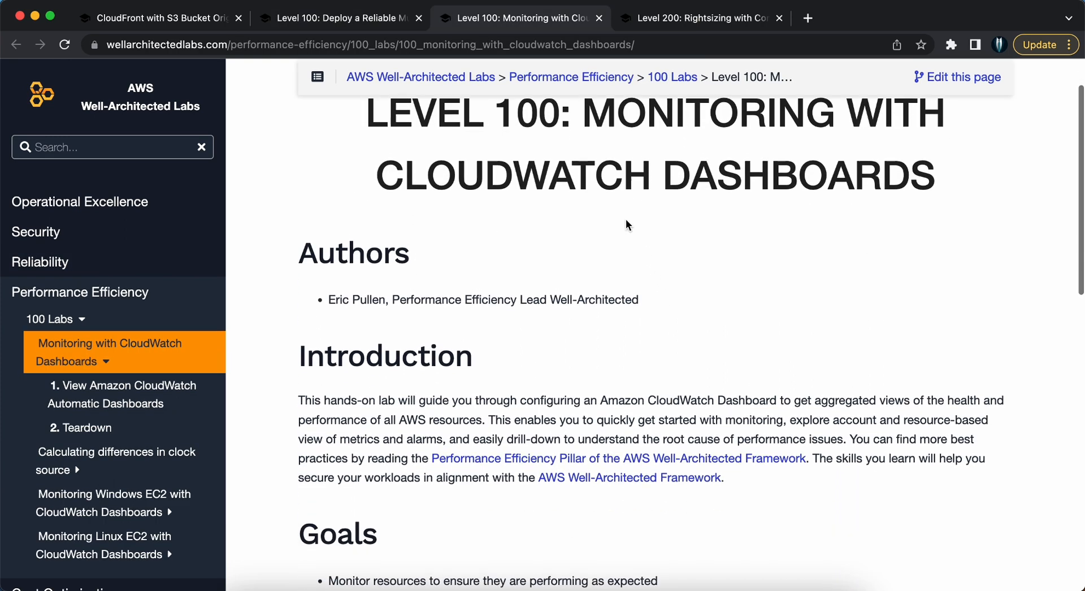
pyautogui.scroll(-3)
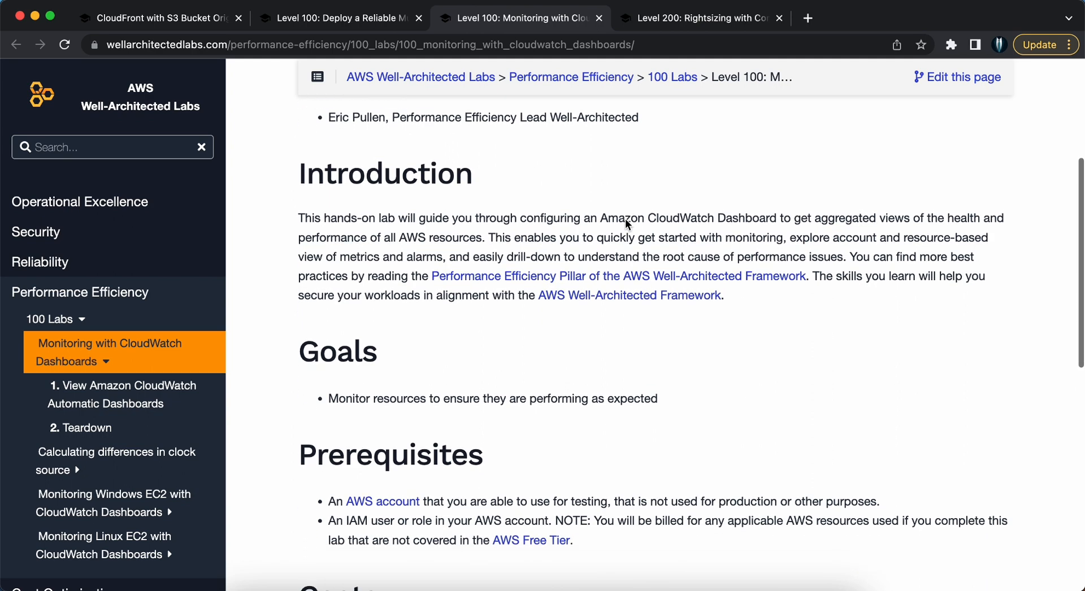
pyautogui.scroll(-3)
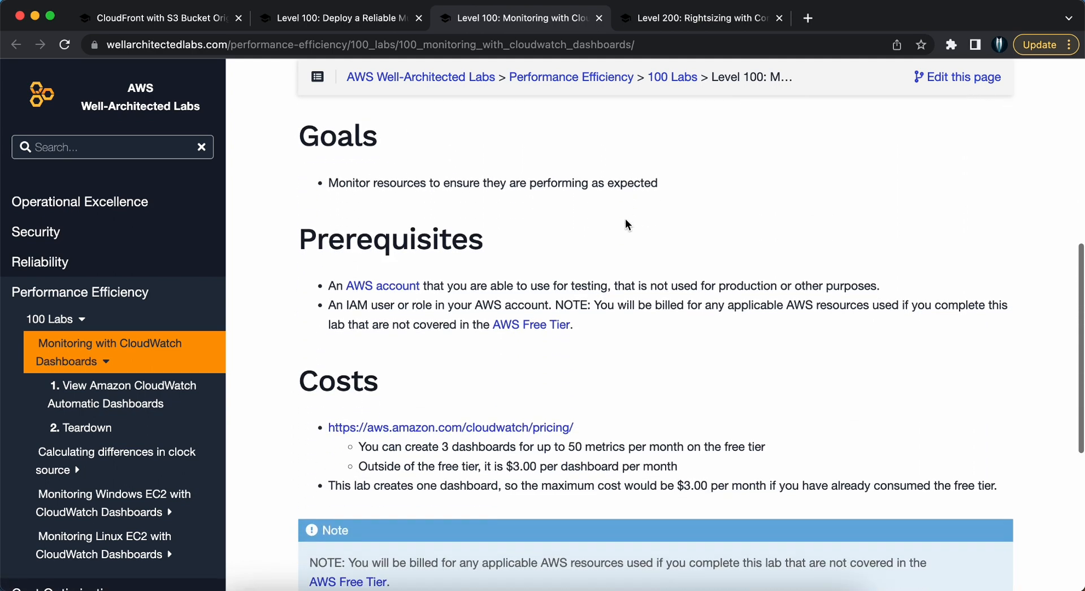
pyautogui.scroll(-3)
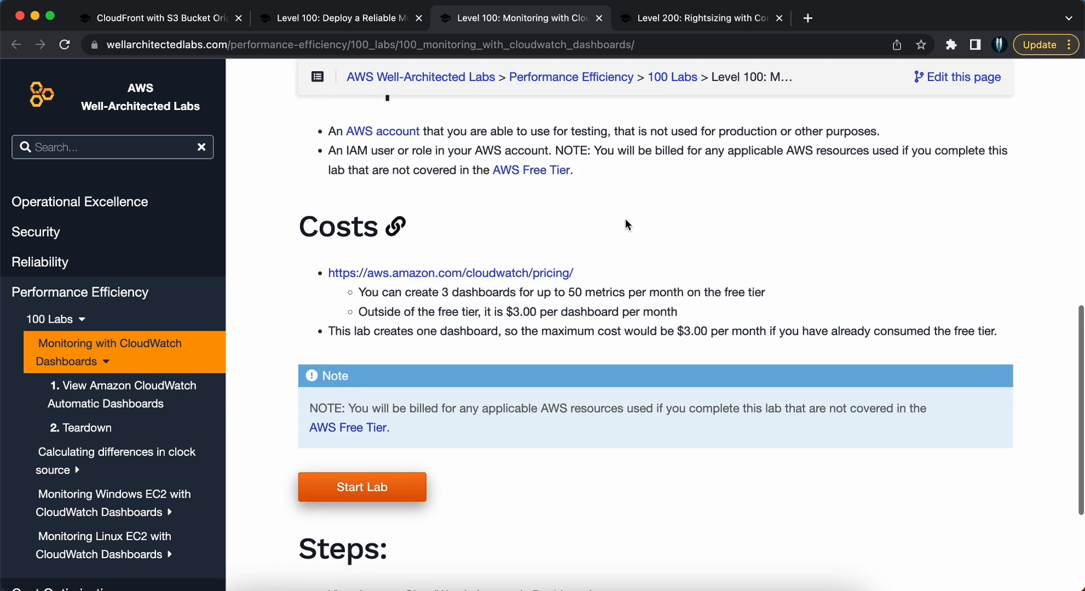
pyautogui.scroll(-3)
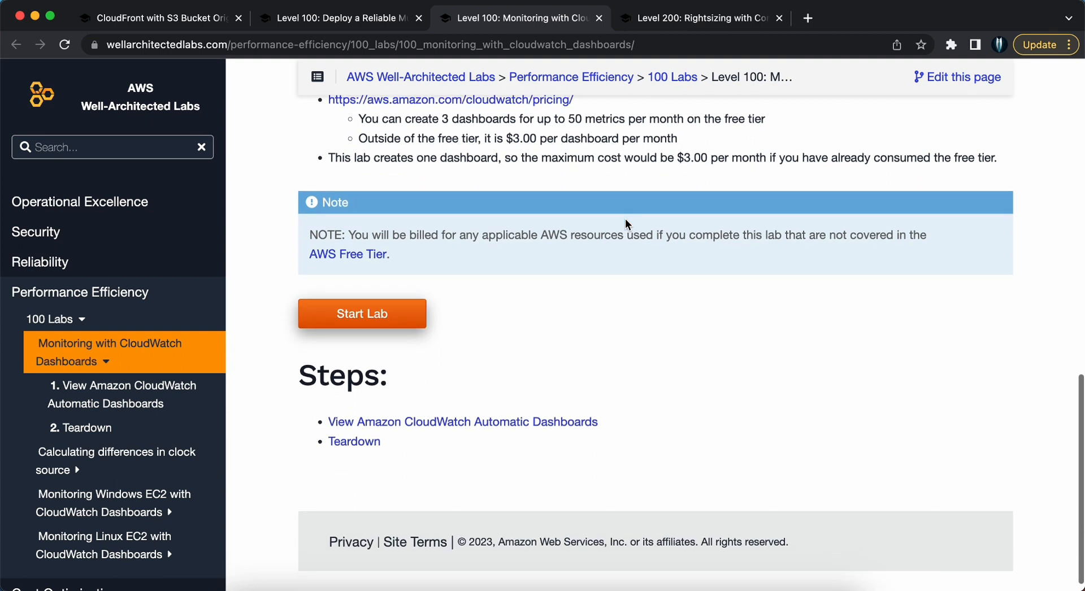
pyautogui.scroll(-3)
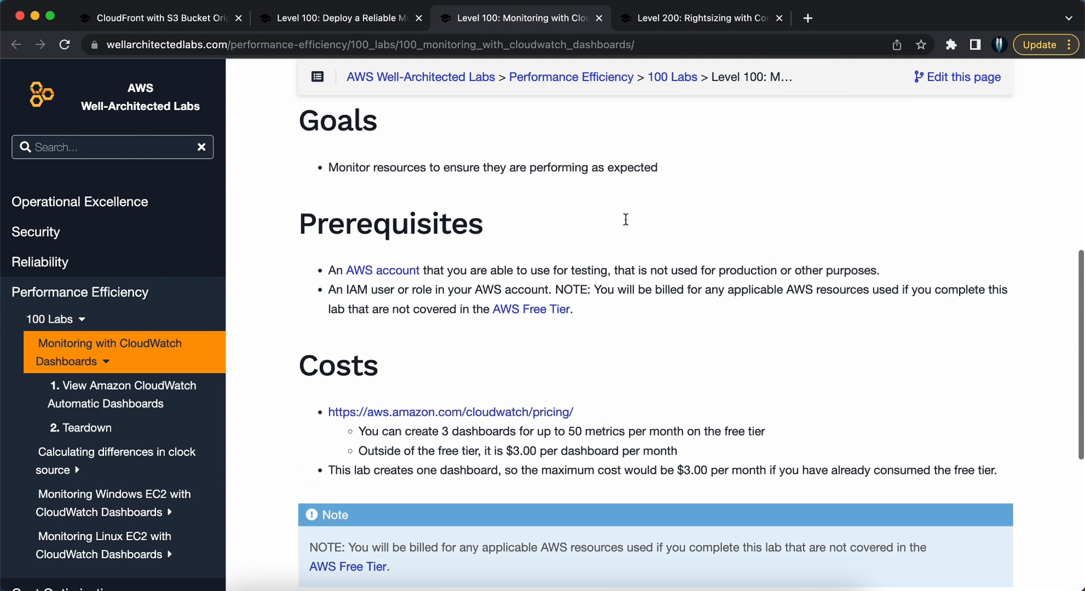
pyautogui.scroll(3)
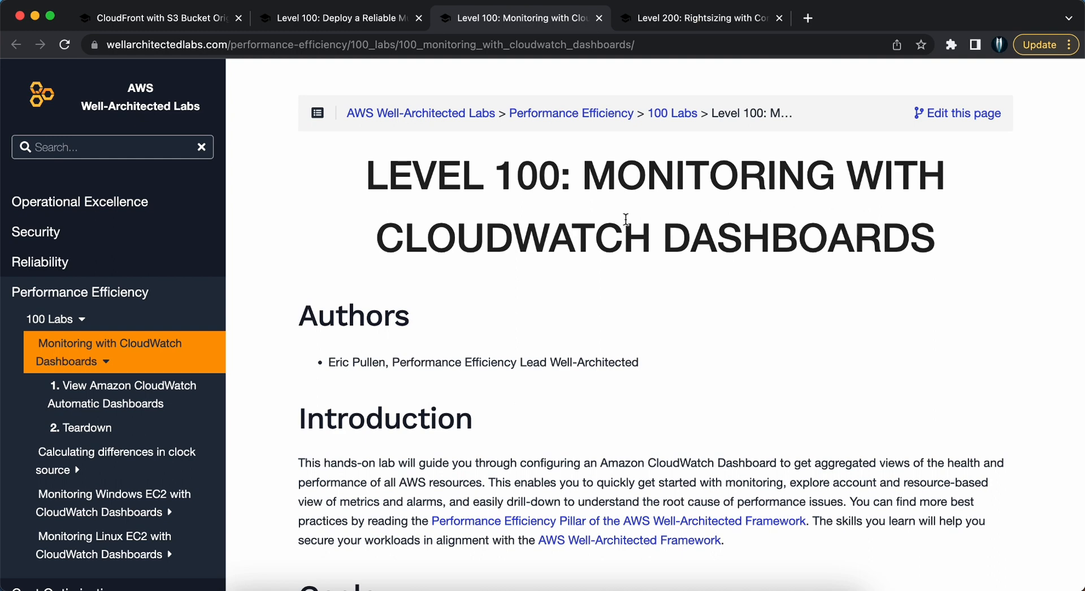
# Step: Open the Rightsizing with Compute Optimizer tab and scroll through authors, goals, costs and steps
pyautogui.click(699, 18)
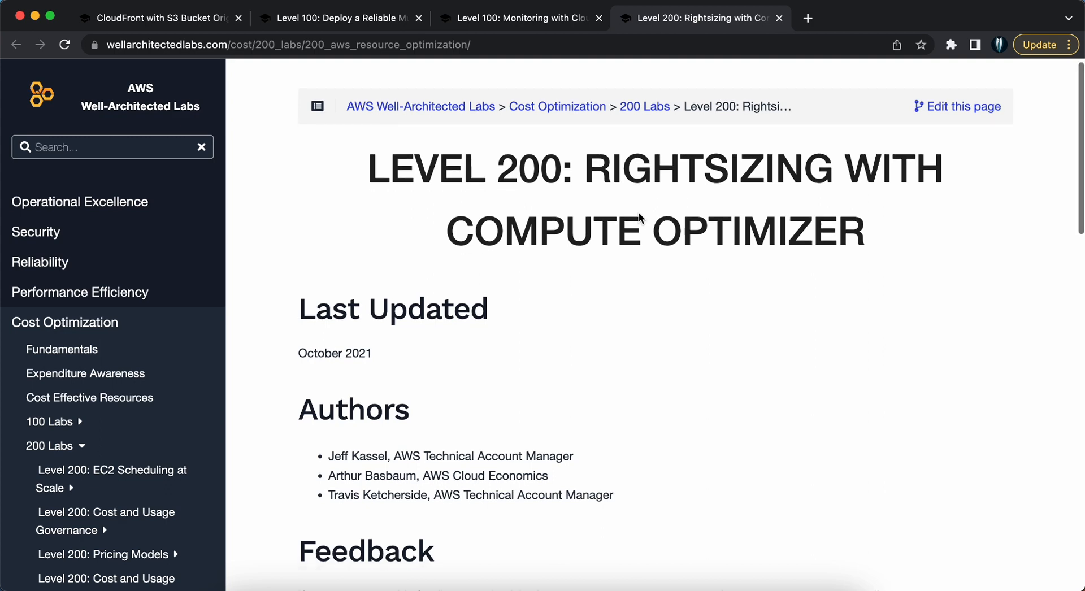
pyautogui.scroll(-3)
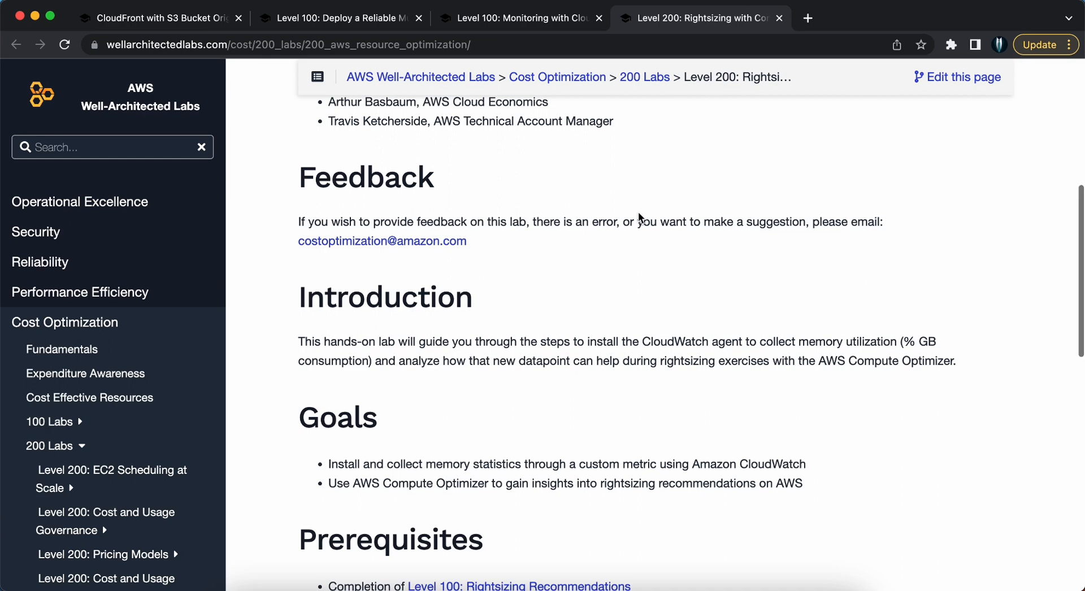
pyautogui.scroll(-3)
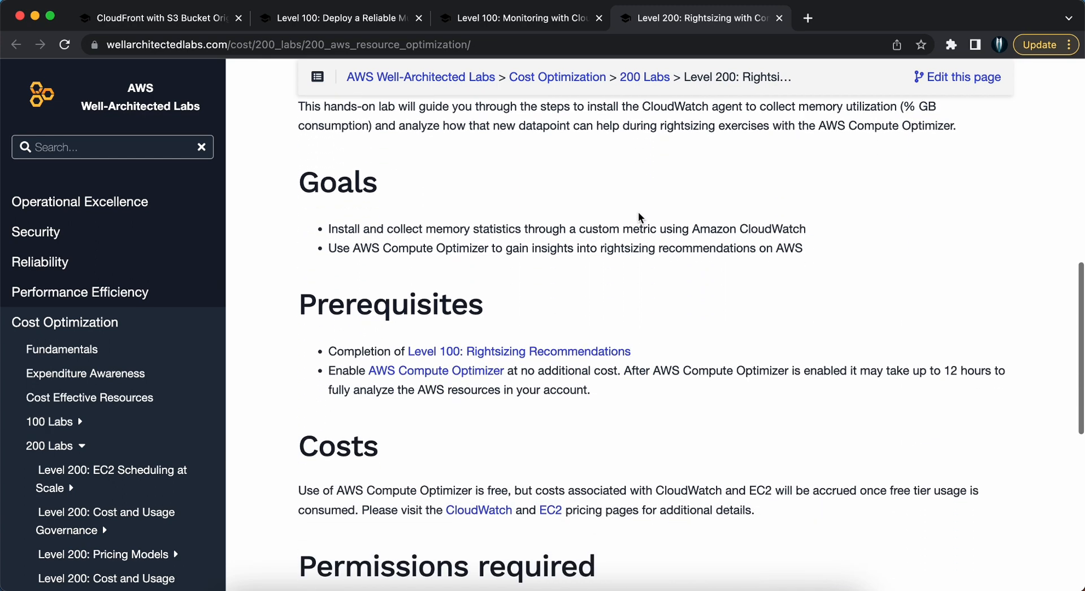
pyautogui.scroll(-3)
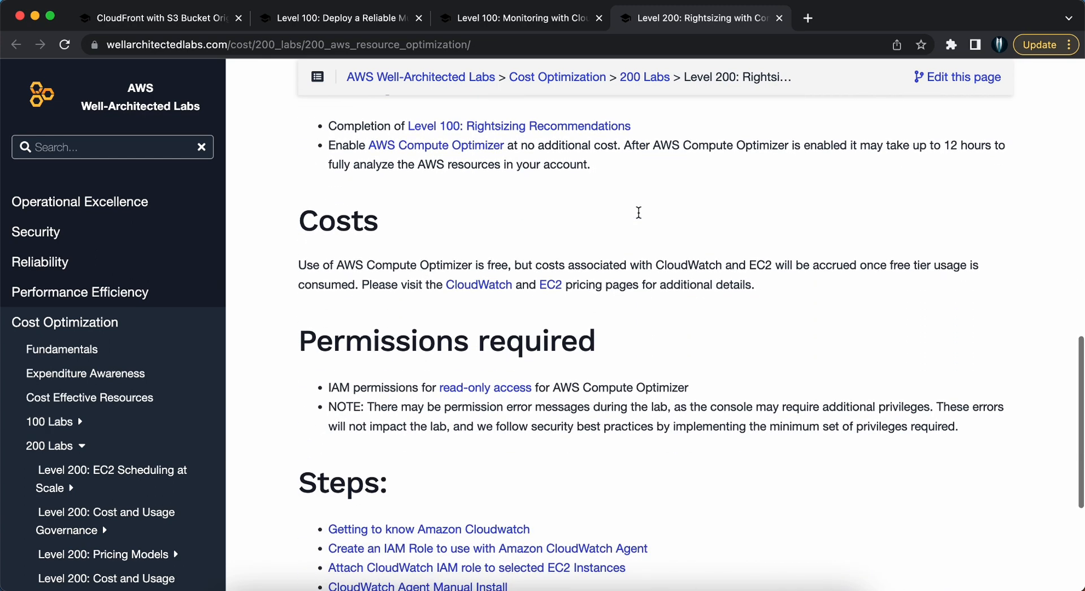
pyautogui.scroll(-3)
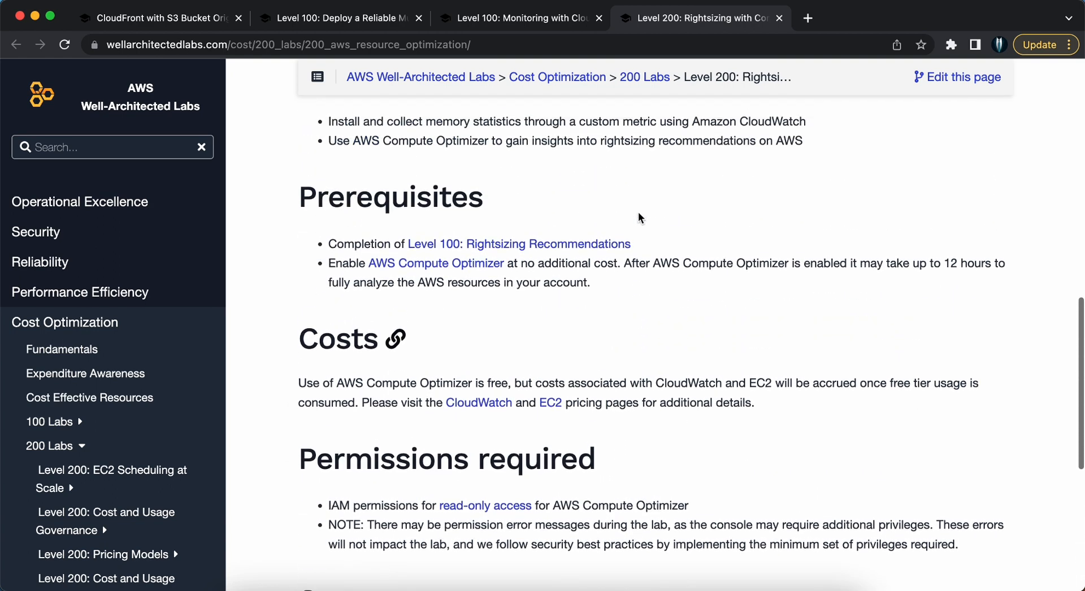
pyautogui.scroll(3)
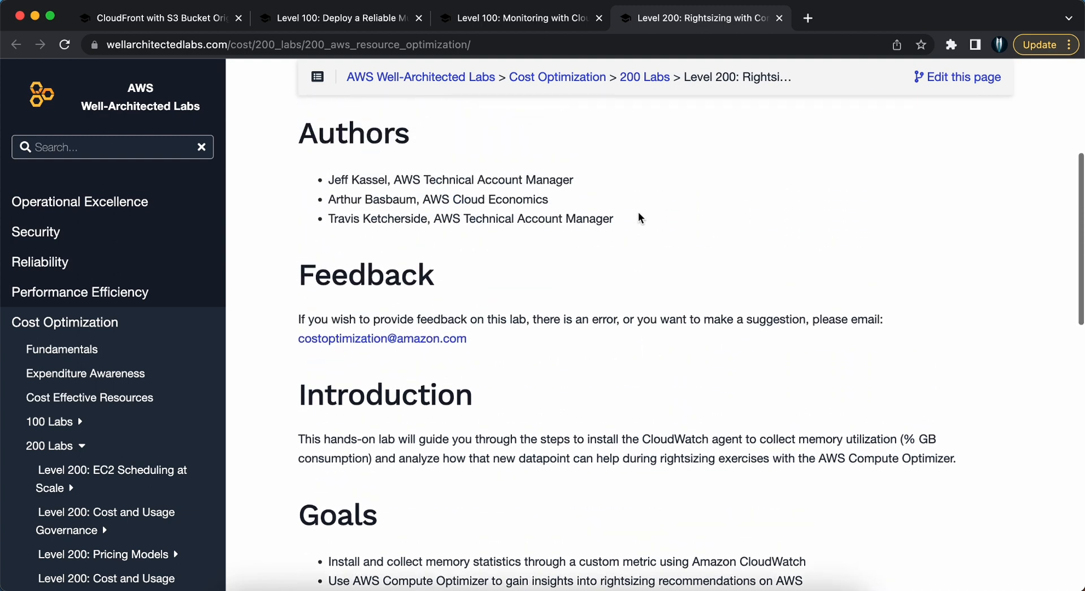
pyautogui.scroll(3)
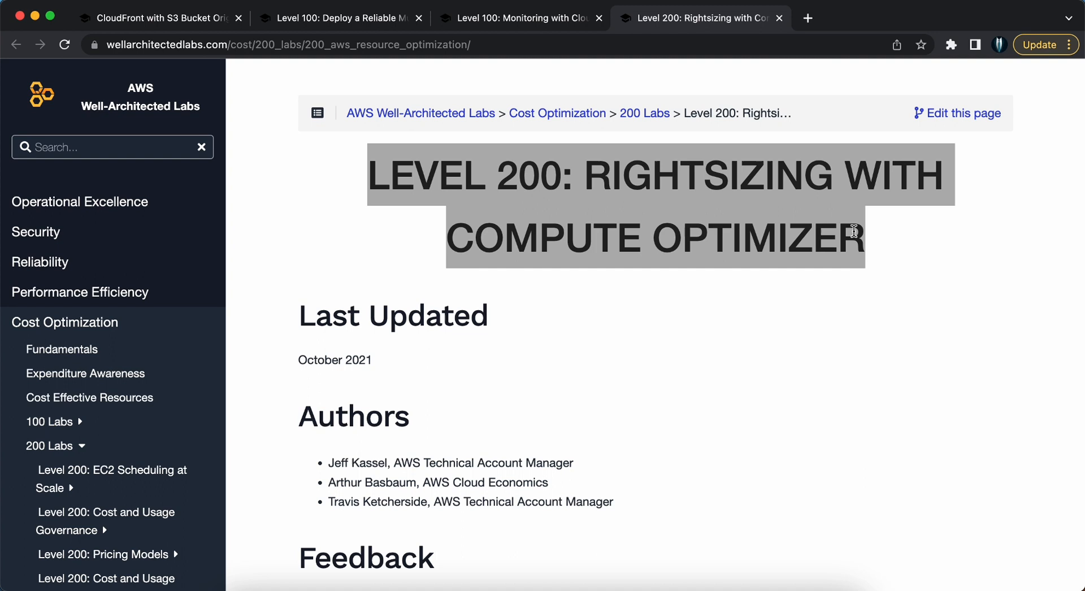
# Step: Deselect the highlighted lab title and scroll down the page again
pyautogui.click(927, 261)
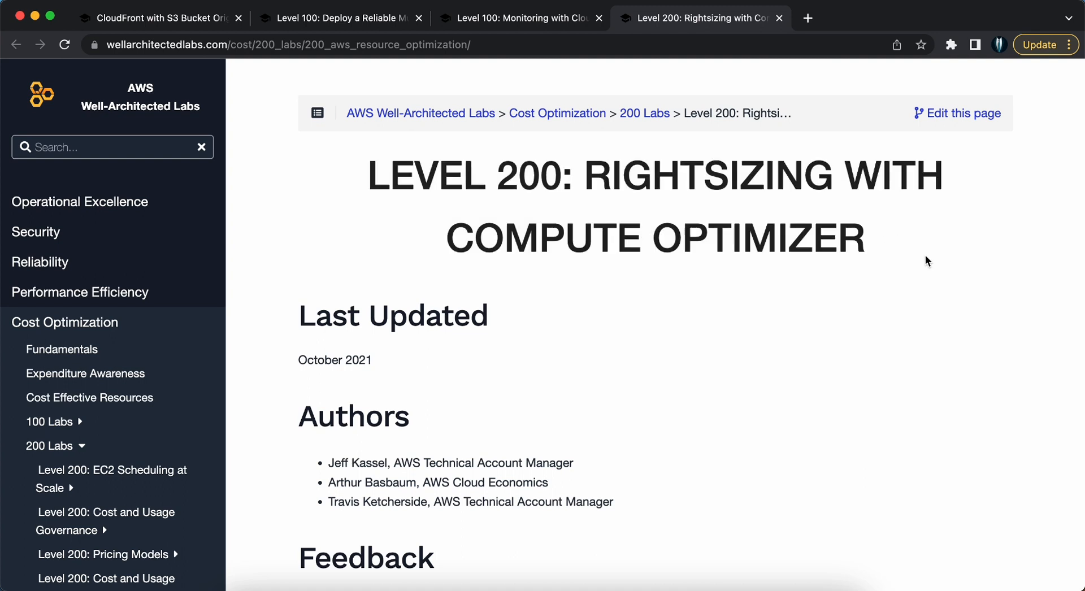
pyautogui.scroll(-3)
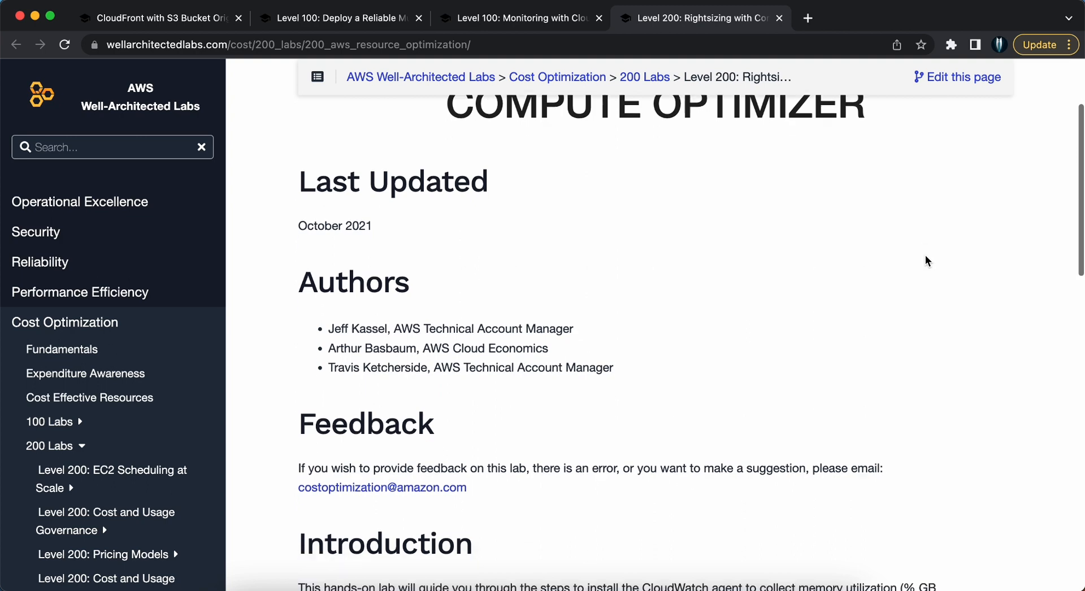
pyautogui.scroll(-3)
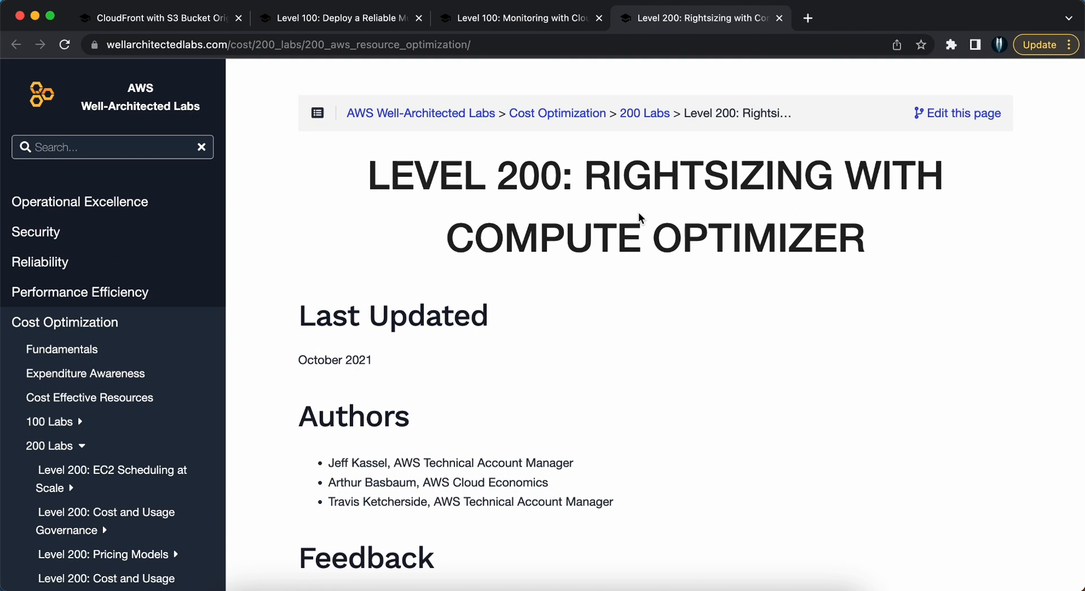
pyautogui.scroll(-3)
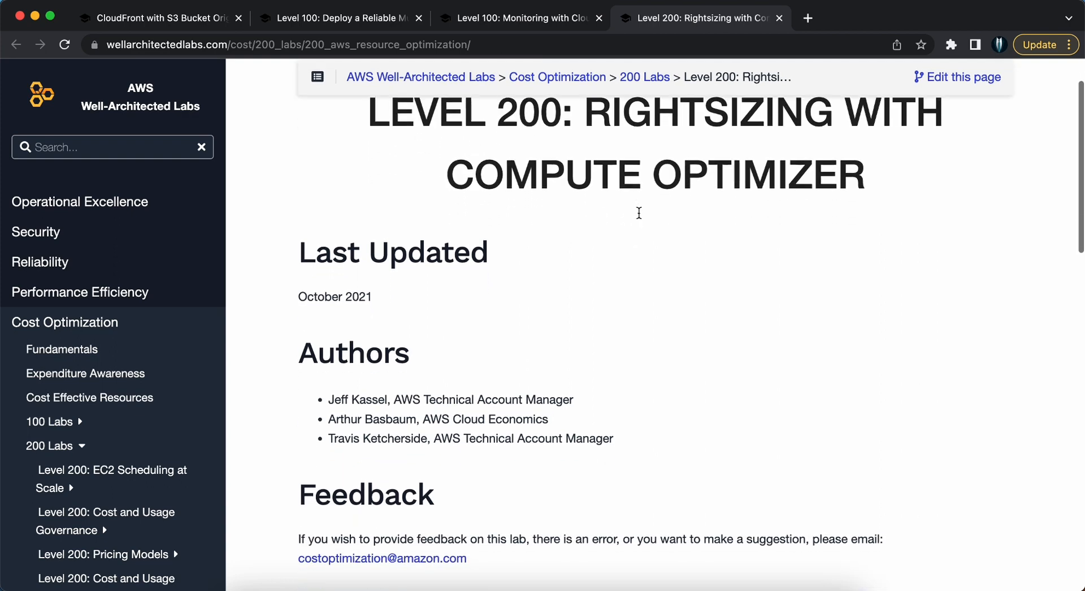
pyautogui.scroll(-3)
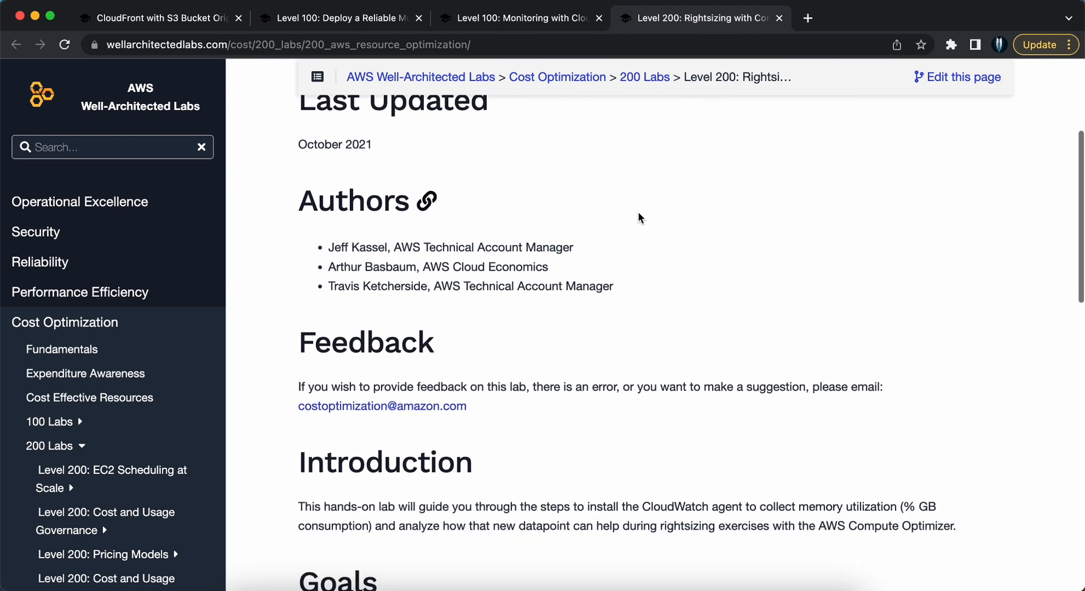
pyautogui.scroll(-3)
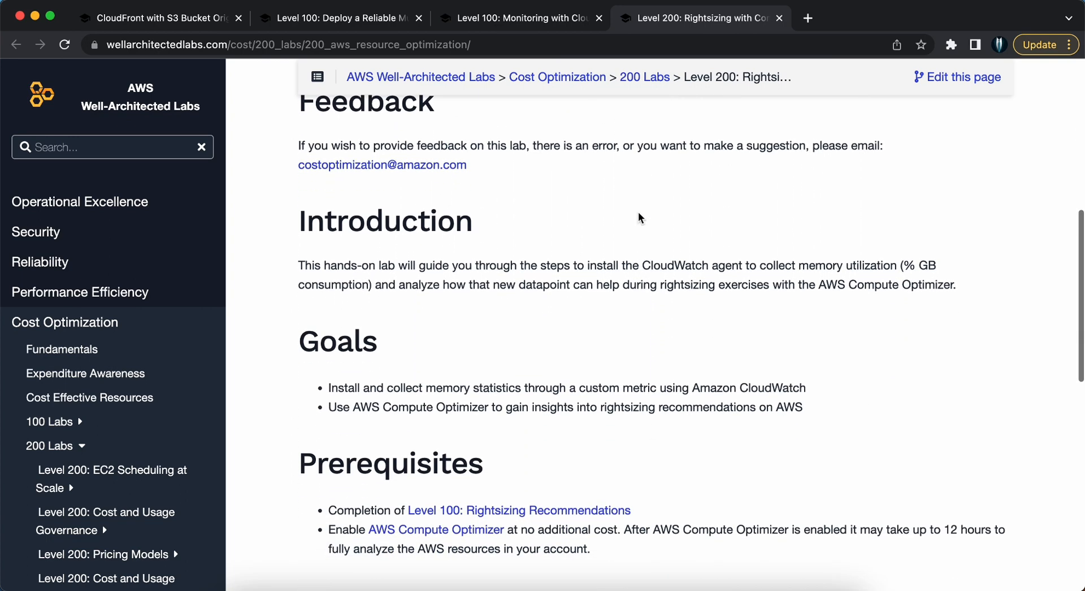
pyautogui.scroll(-3)
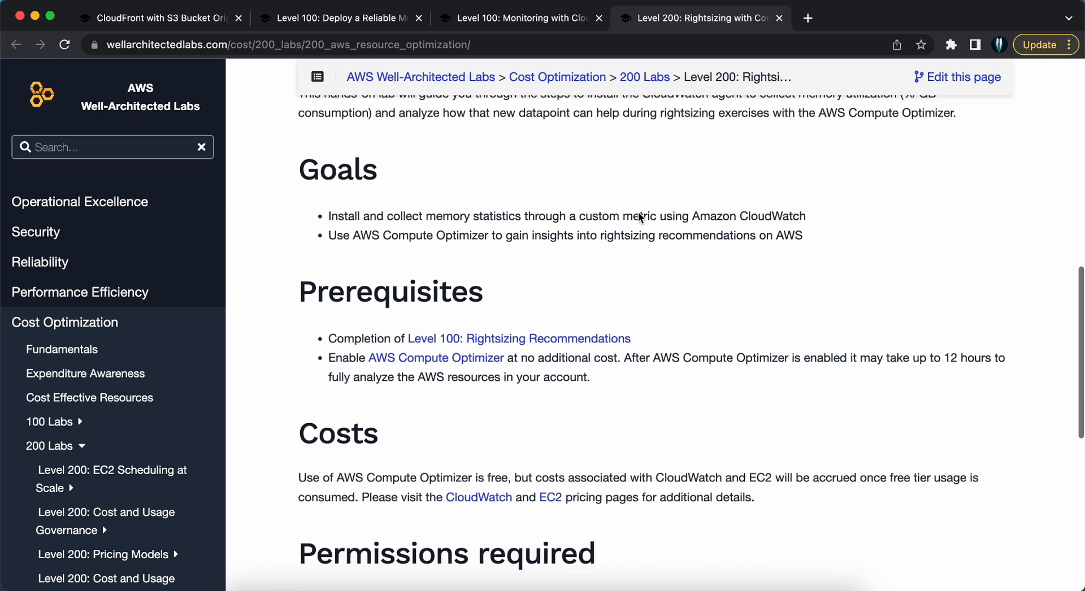
pyautogui.scroll(-3)
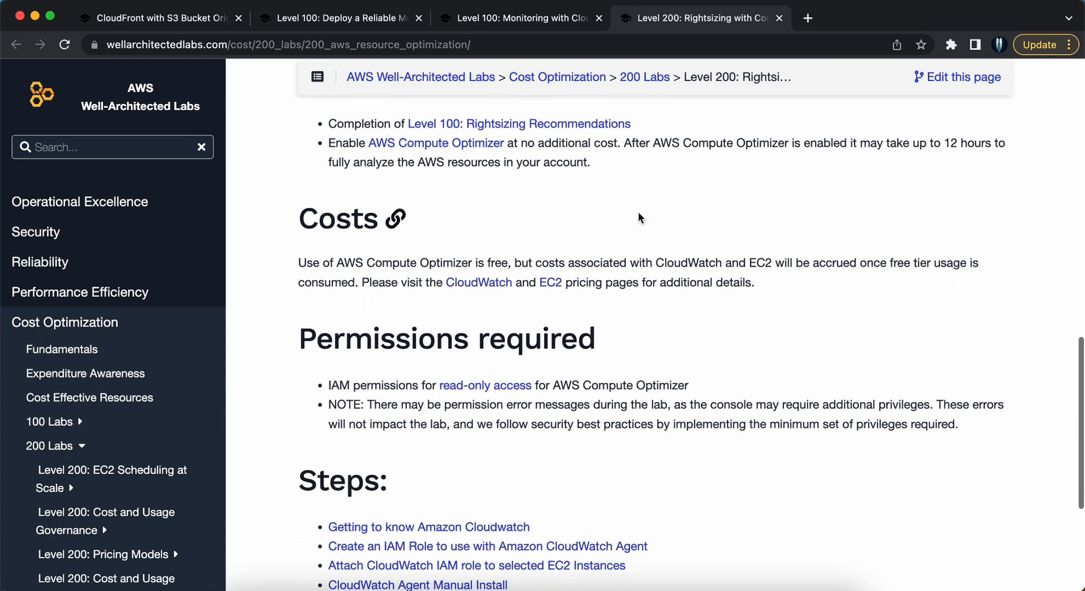
pyautogui.scroll(-3)
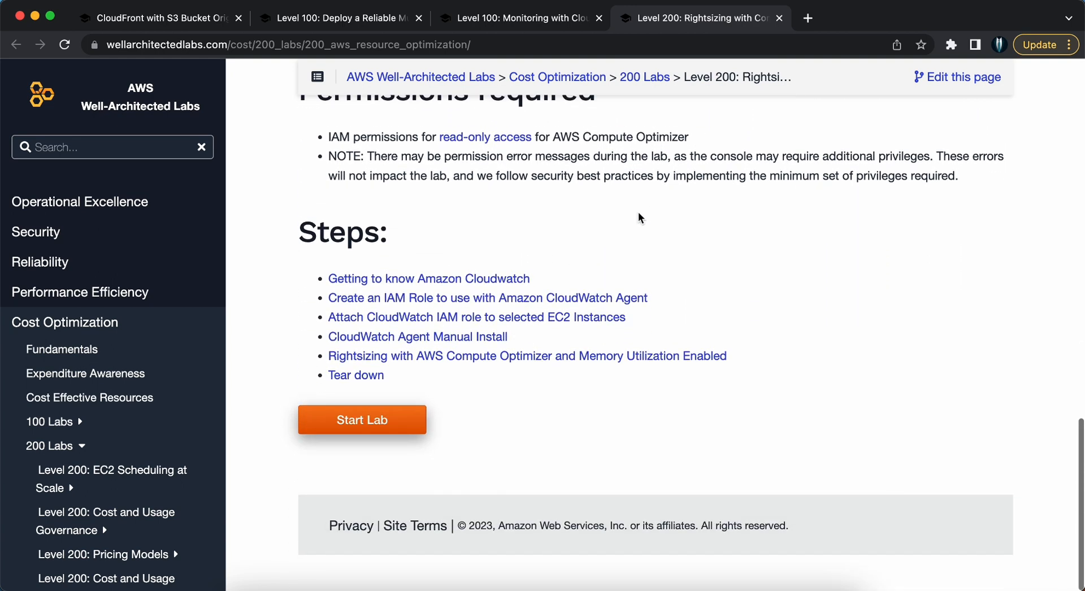
pyautogui.scroll(3)
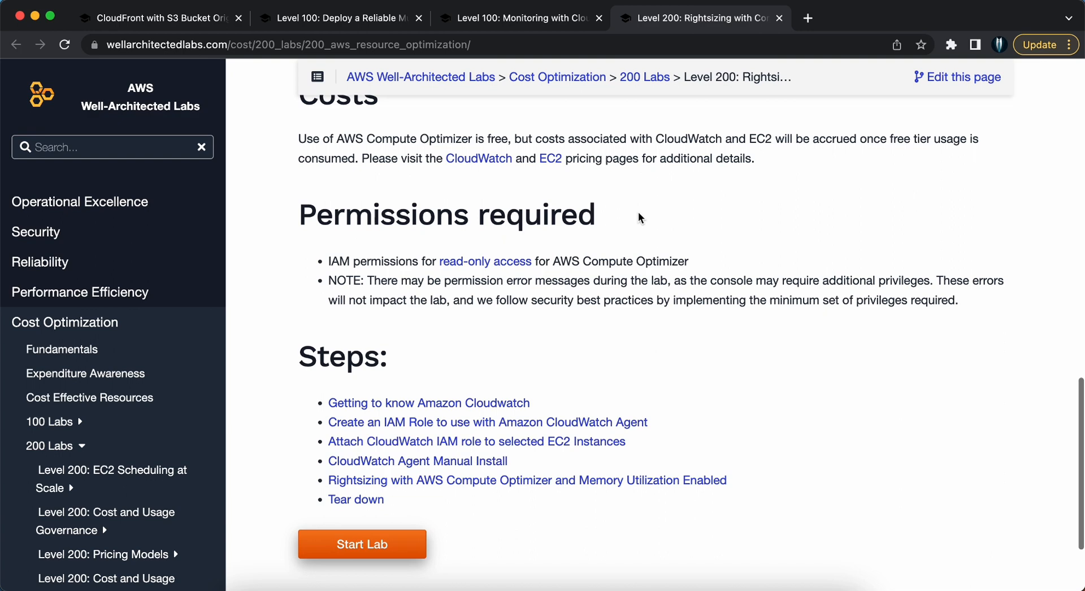
pyautogui.scroll(3)
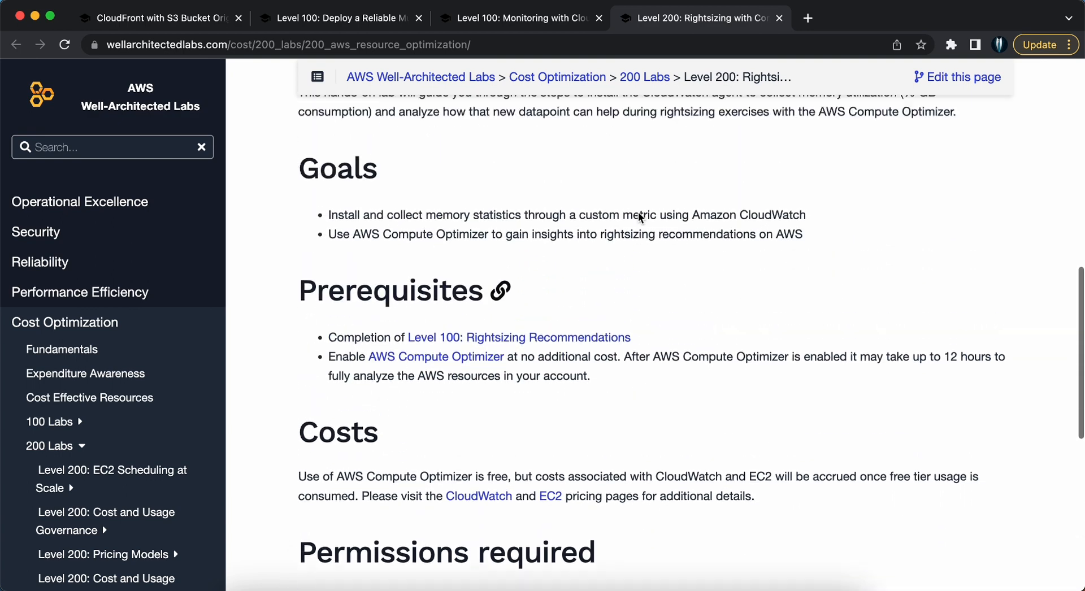